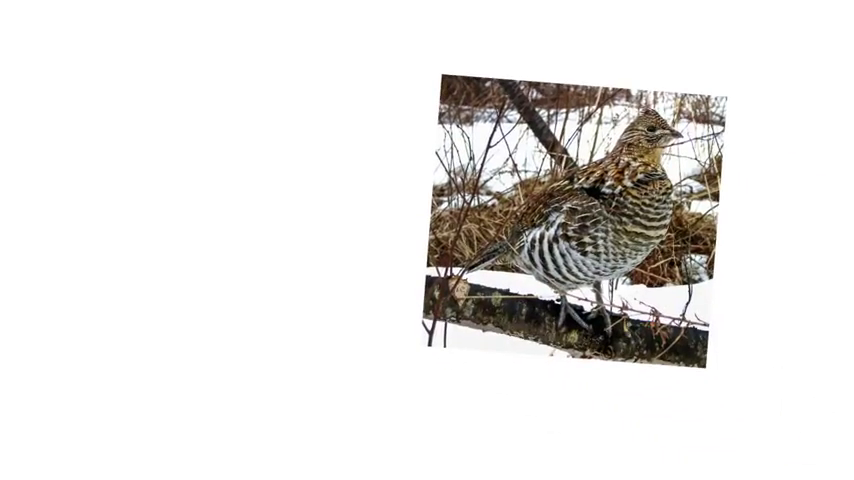
text(Ruffed)
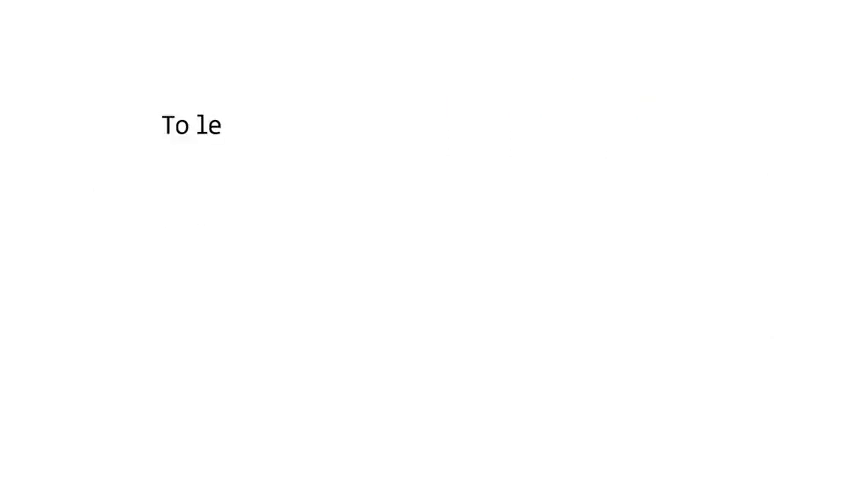
text(arn more about what you can d)
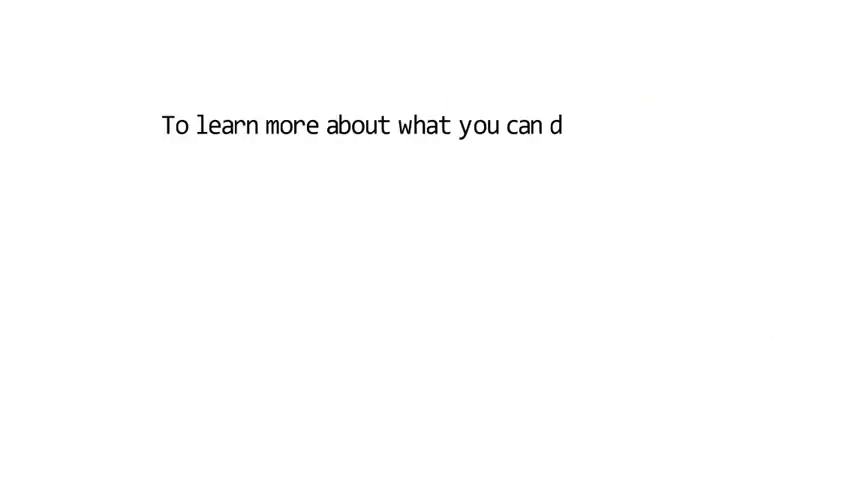
text(o, check out the links in the vi)
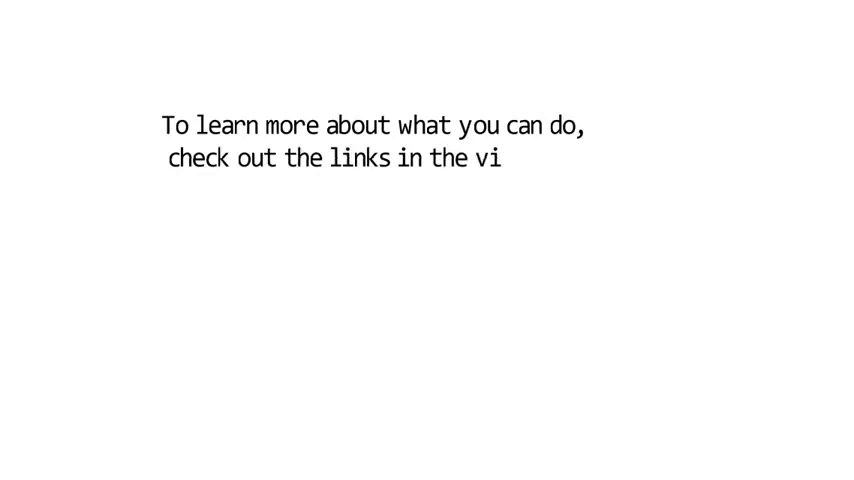